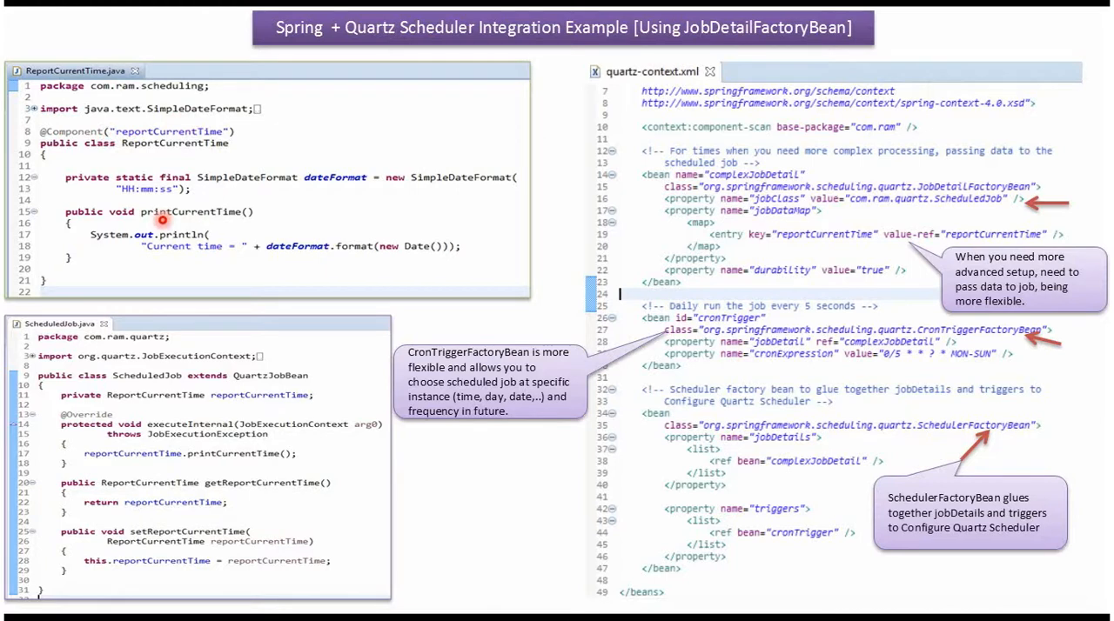
{"action": "mouse_move", "coordinate": [208, 256]}
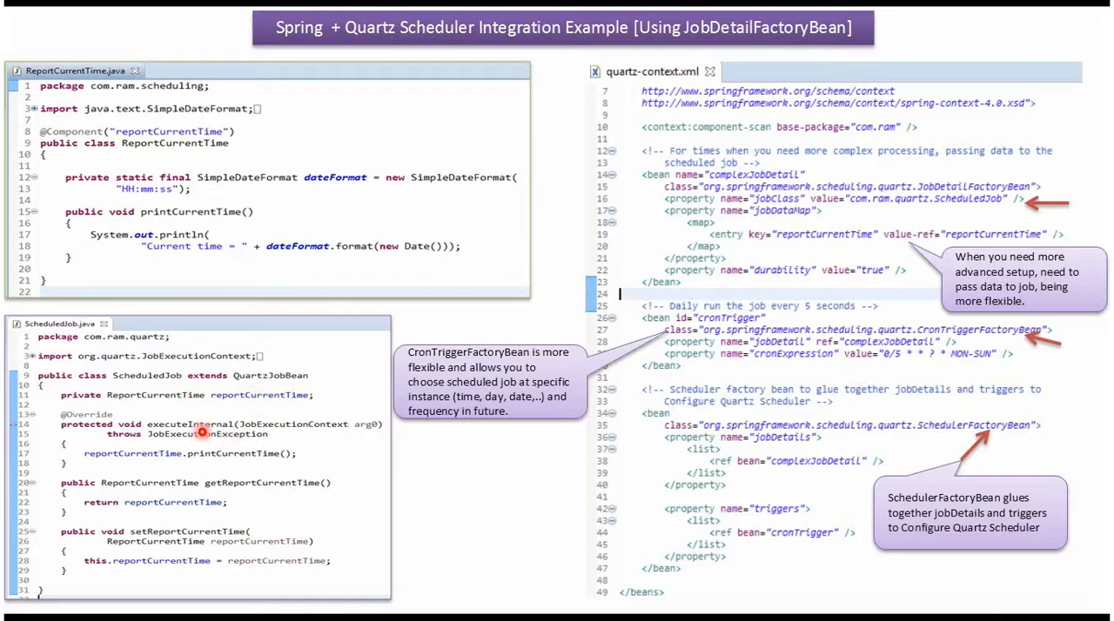
{"action": "mouse_move", "coordinate": [223, 429]}
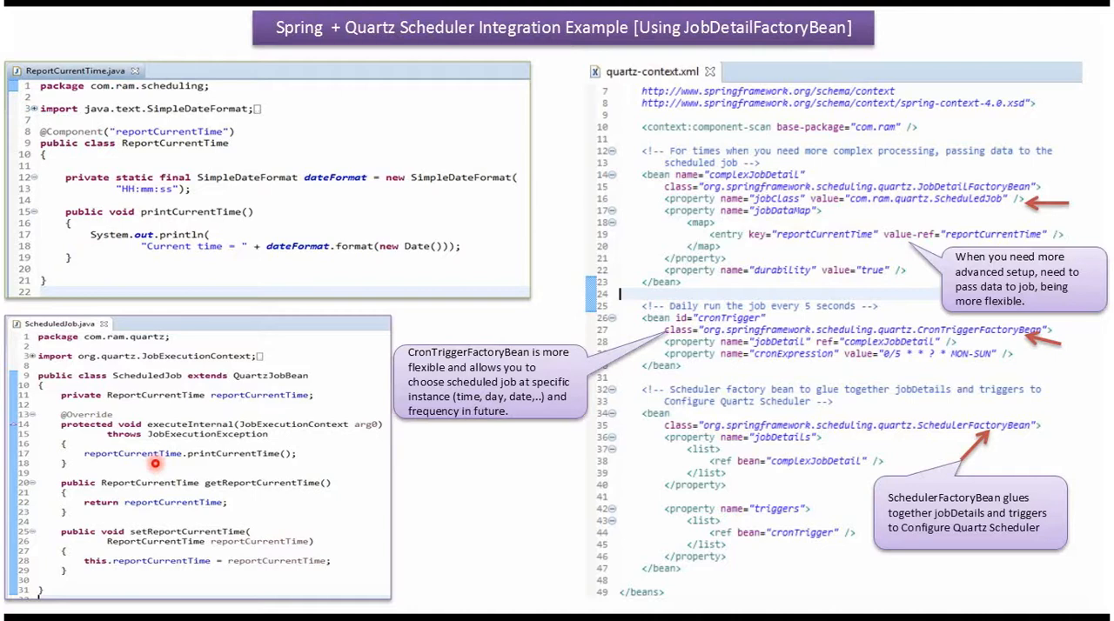
{"action": "mouse_move", "coordinate": [221, 463]}
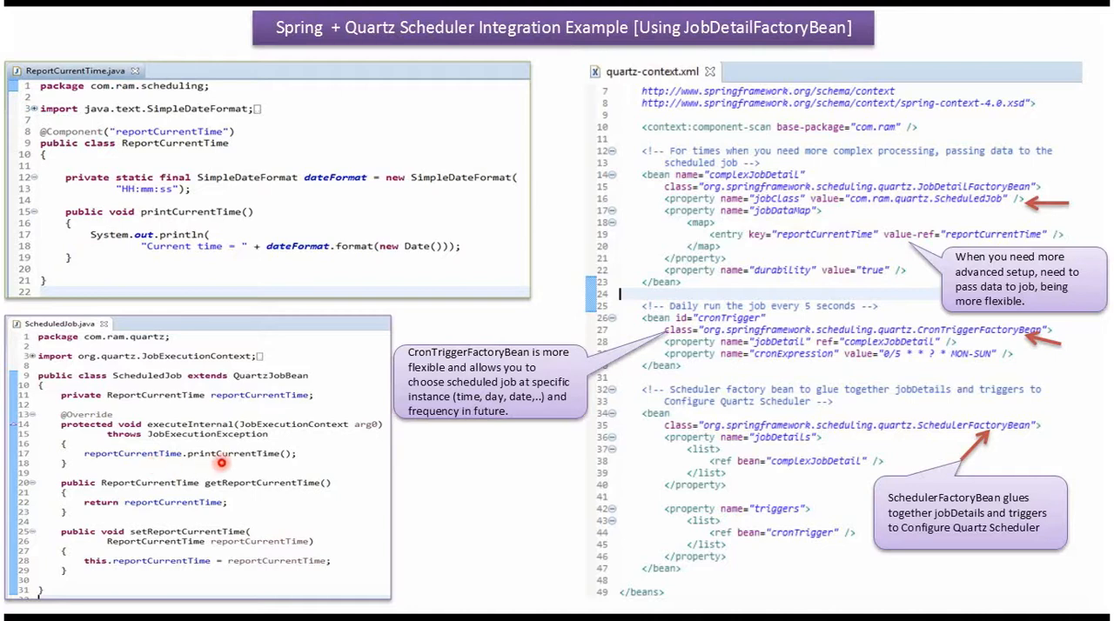
{"action": "mouse_move", "coordinate": [169, 453]}
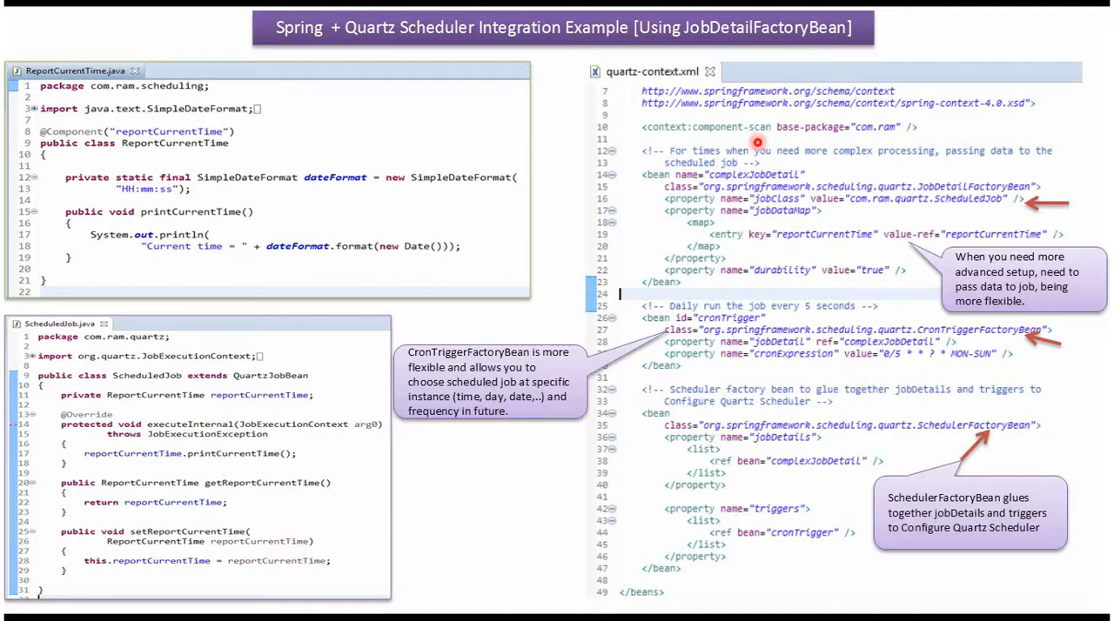
{"action": "mouse_move", "coordinate": [724, 141]}
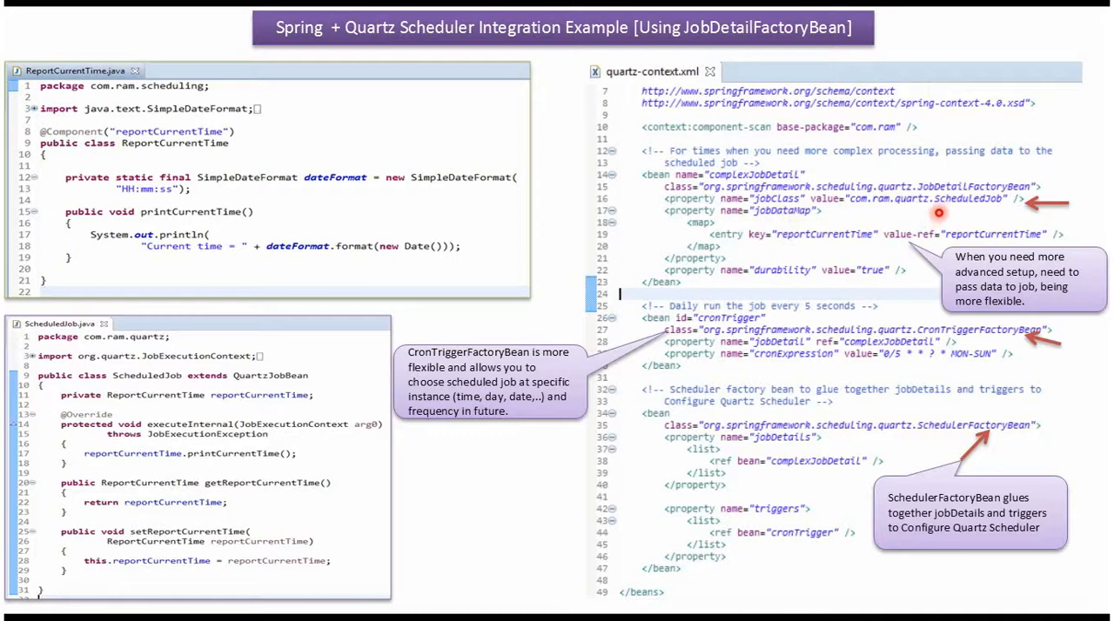
{"action": "mouse_move", "coordinate": [190, 376]}
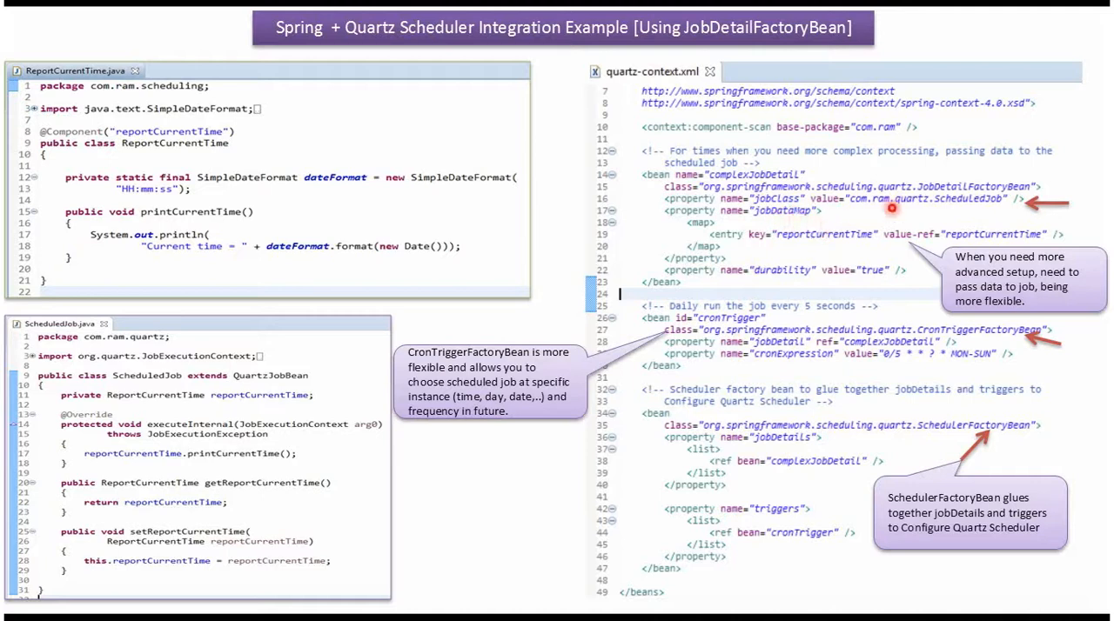
{"action": "mouse_move", "coordinate": [973, 230]}
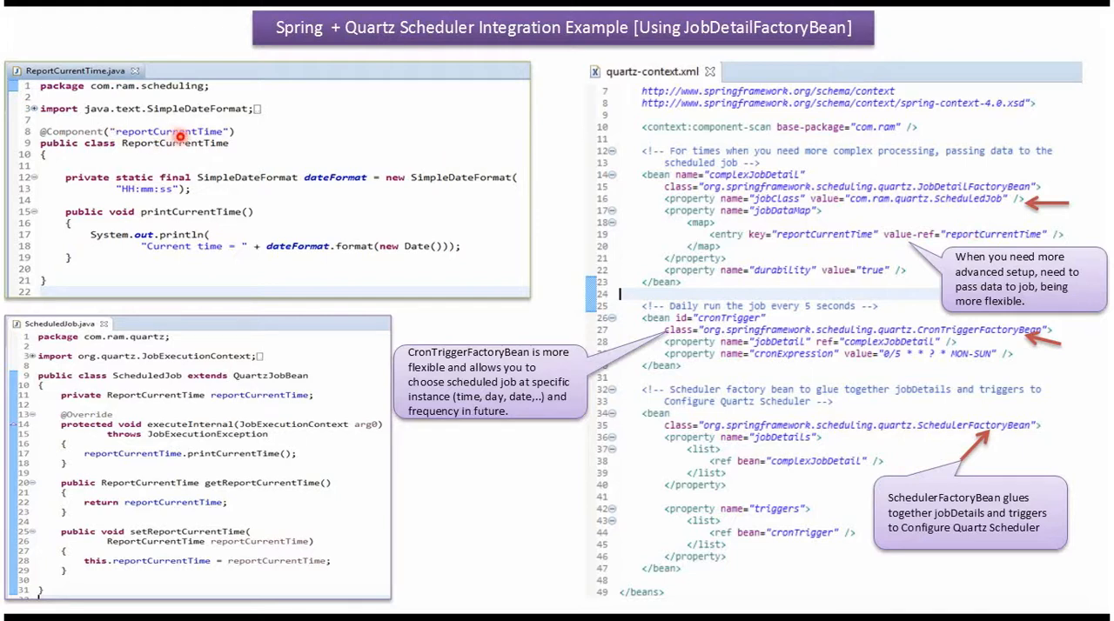
{"action": "mouse_move", "coordinate": [578, 367]}
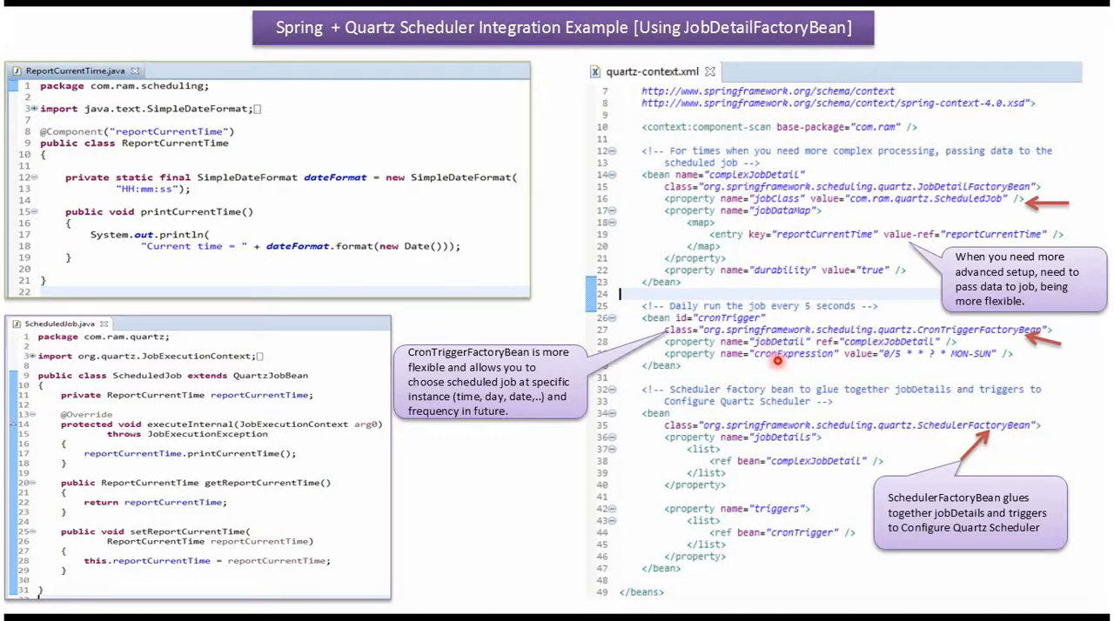
{"action": "mouse_move", "coordinate": [879, 368]}
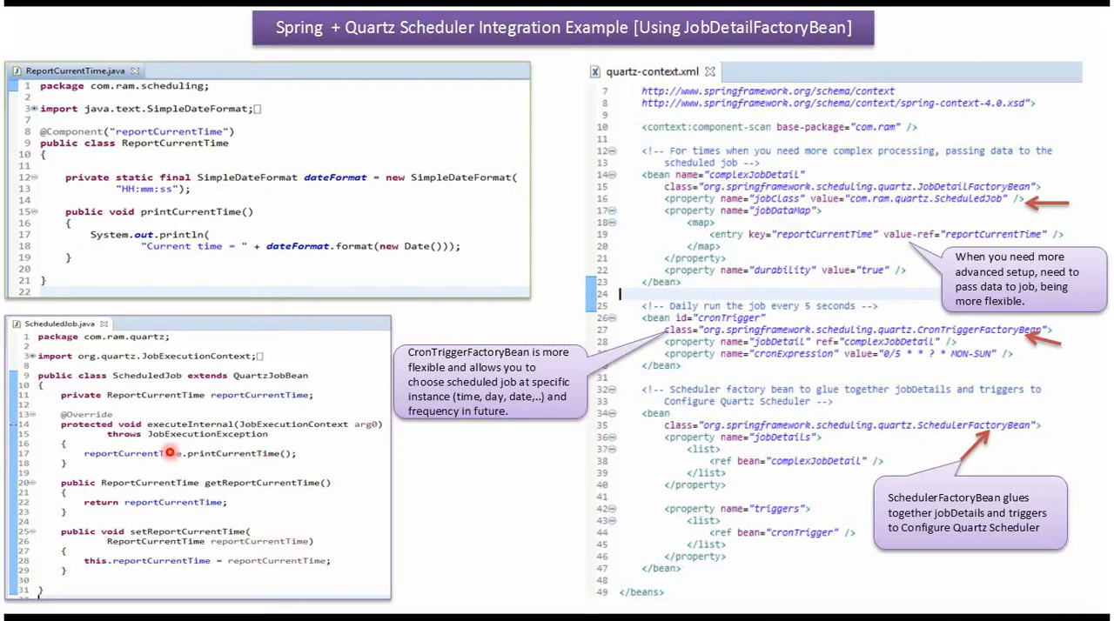
{"action": "mouse_move", "coordinate": [218, 263]}
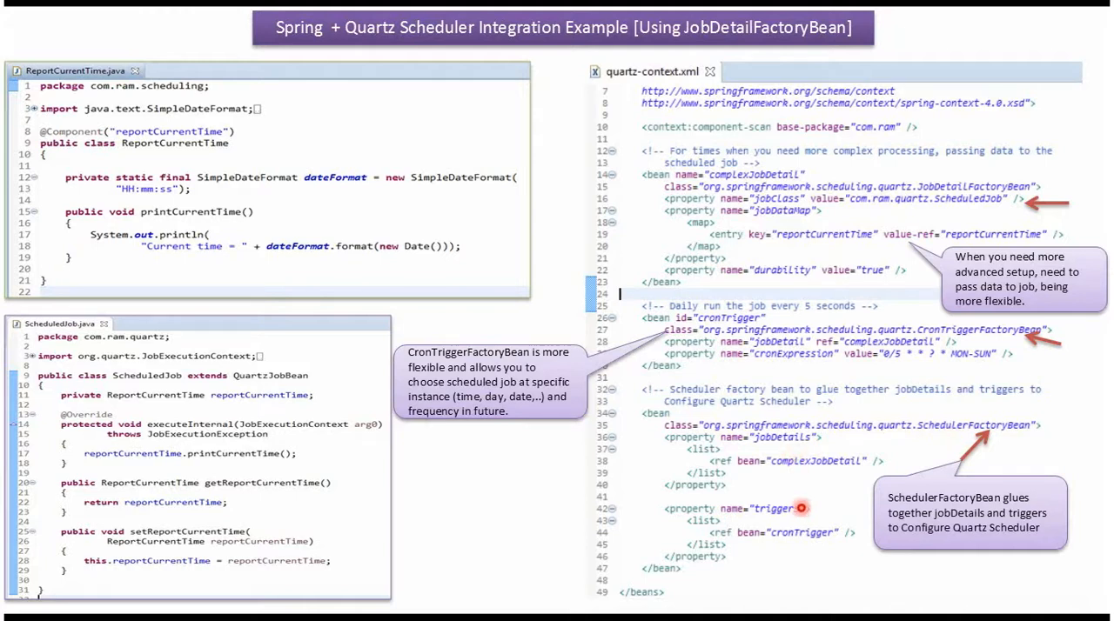
{"action": "mouse_move", "coordinate": [792, 476]}
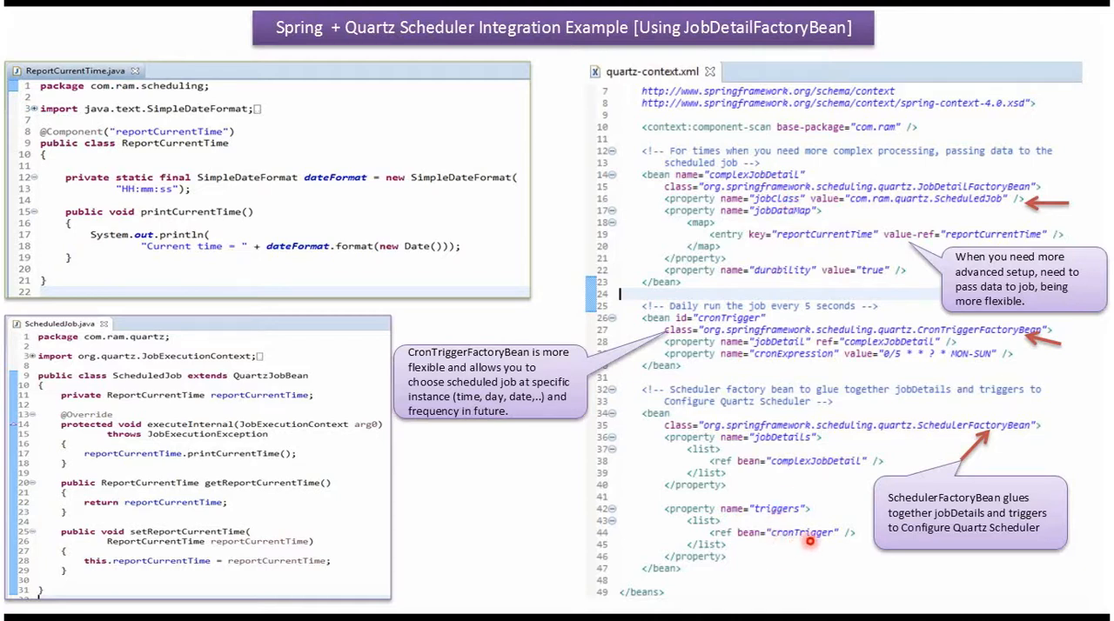
{"action": "mouse_move", "coordinate": [749, 378]}
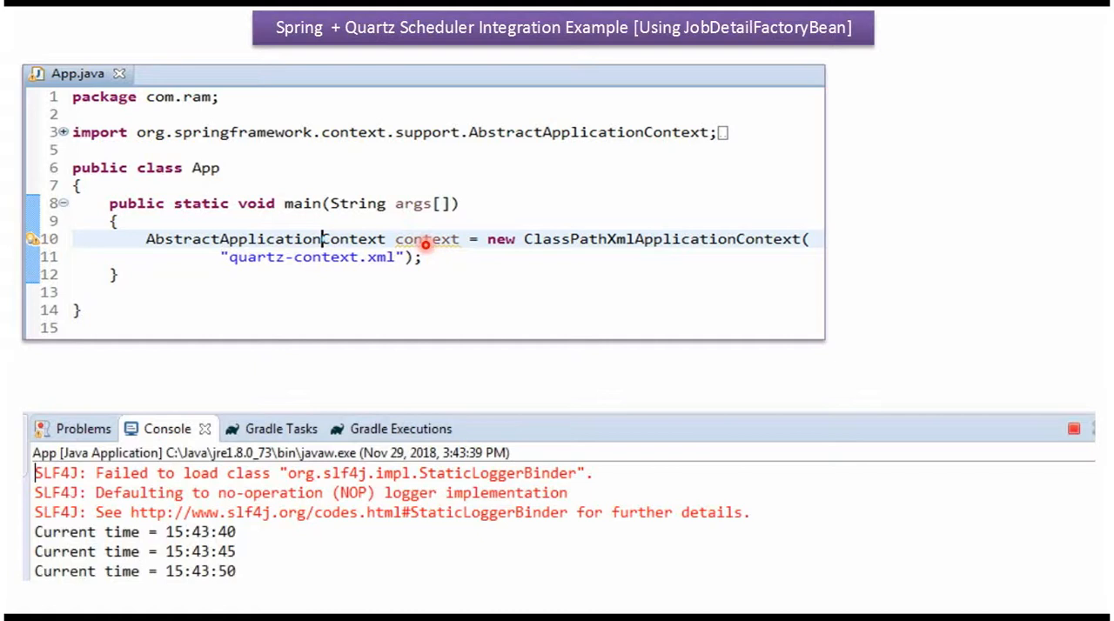
{"action": "mouse_move", "coordinate": [261, 275]}
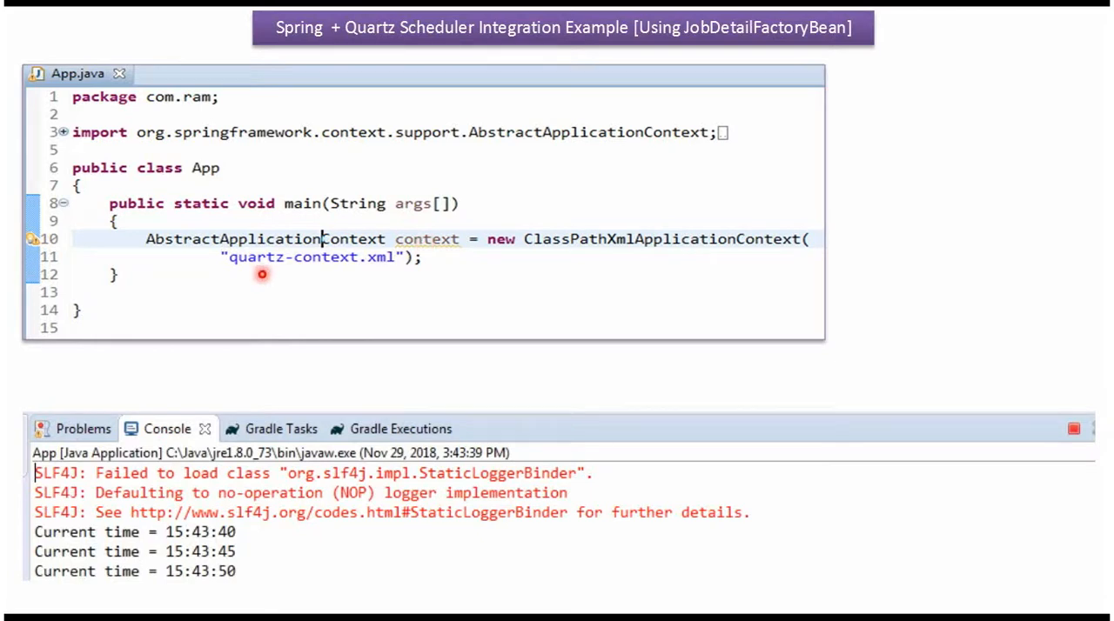
{"action": "mouse_move", "coordinate": [379, 271]}
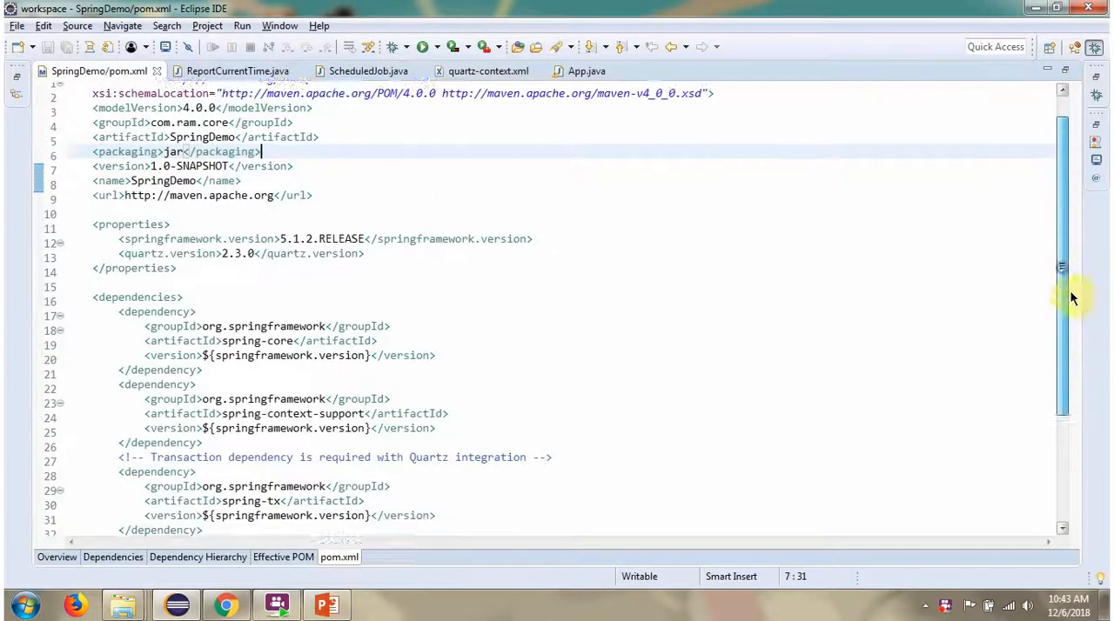
- Scroll the pom.xml dependencies, then view ReportCurrentTime and the ScheduledJob class extending QuartzJobBean
{"action": "scroll", "scroll_direction": "down", "scroll_amount": 3}
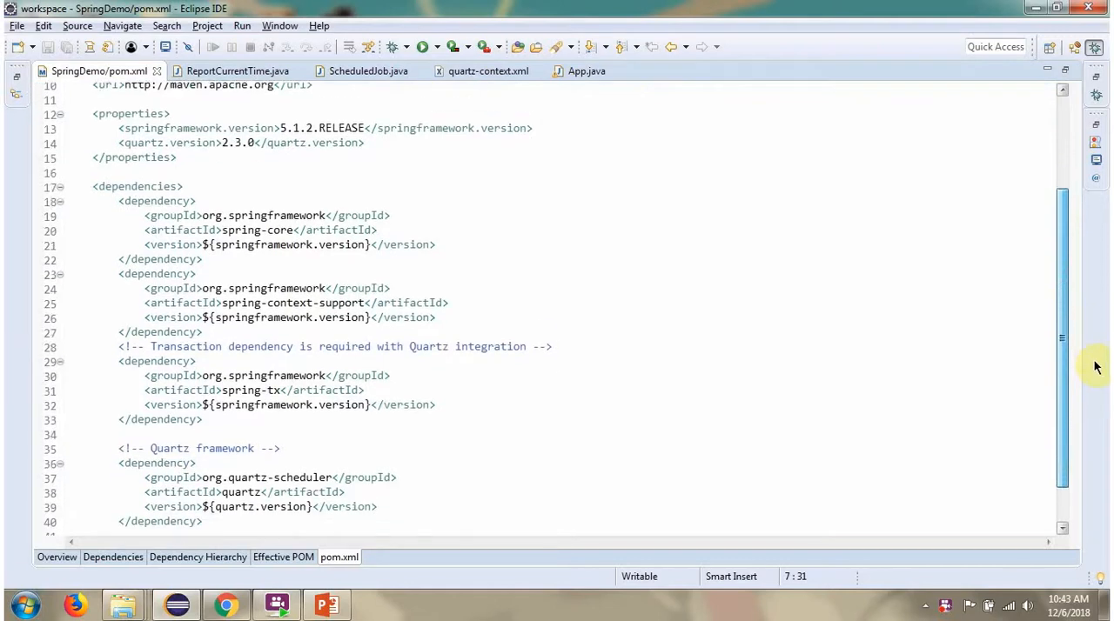
{"action": "scroll", "scroll_direction": "down", "scroll_amount": 3}
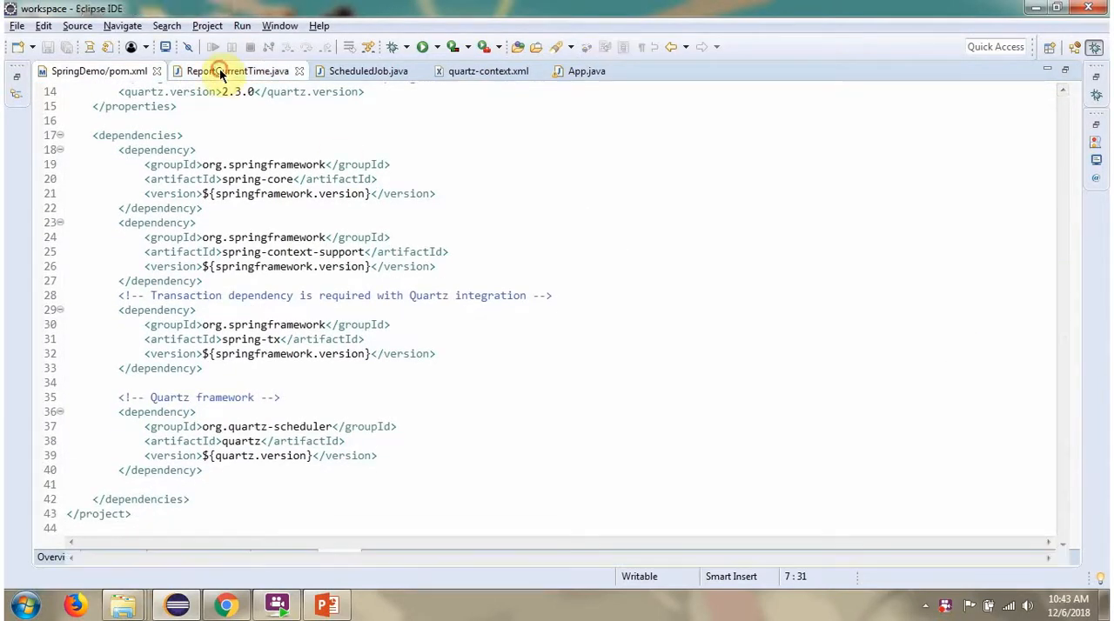
{"action": "left_click", "coordinate": [236, 69]}
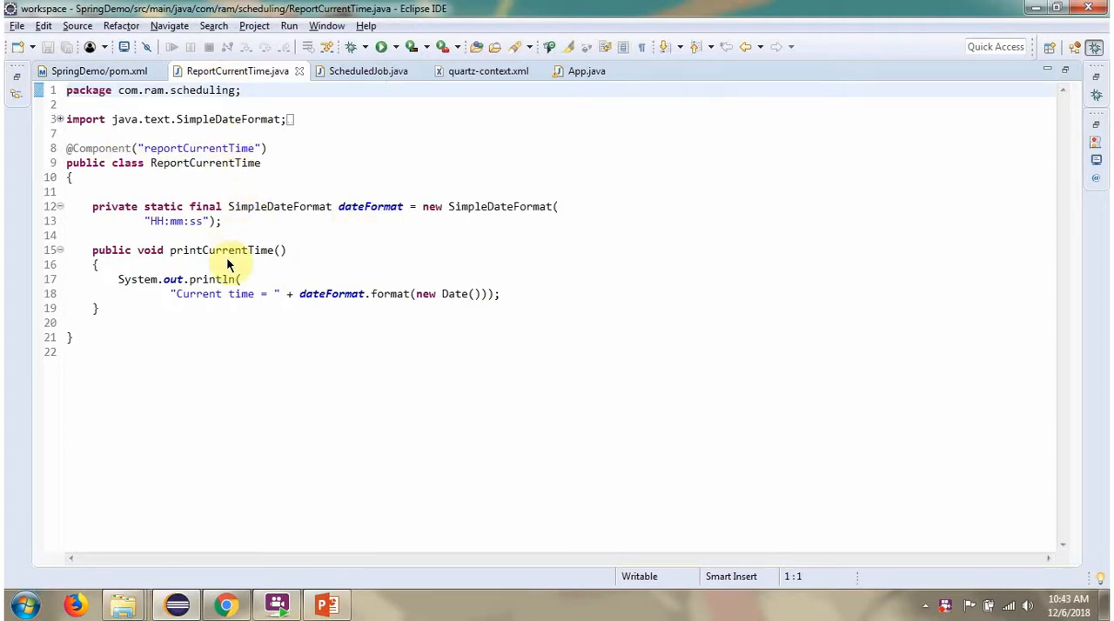
{"action": "mouse_move", "coordinate": [392, 111]}
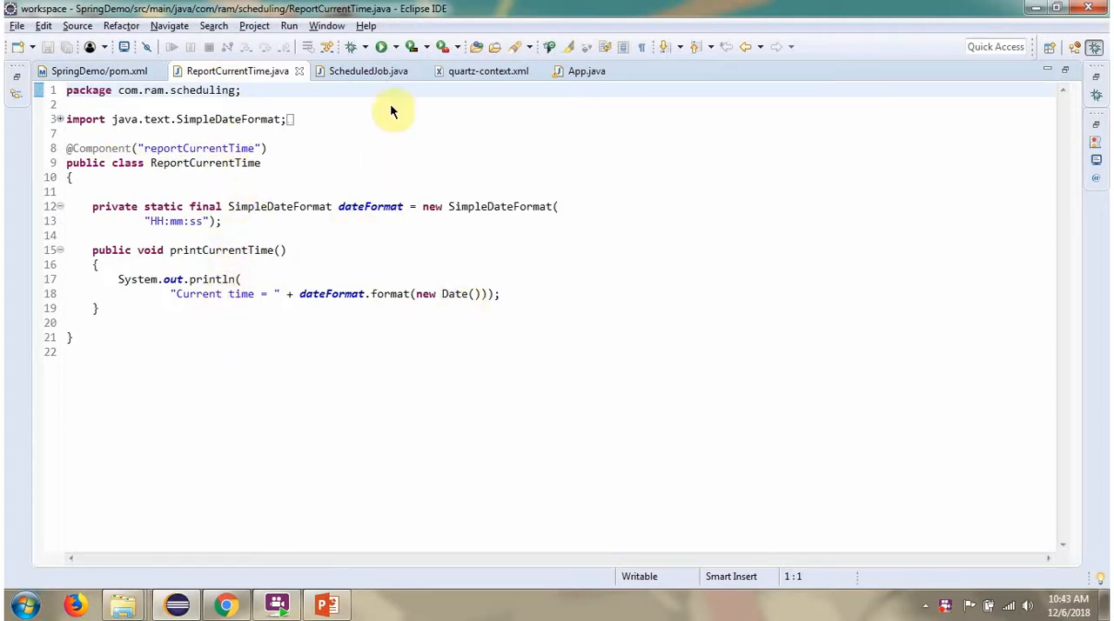
{"action": "left_click", "coordinate": [369, 69]}
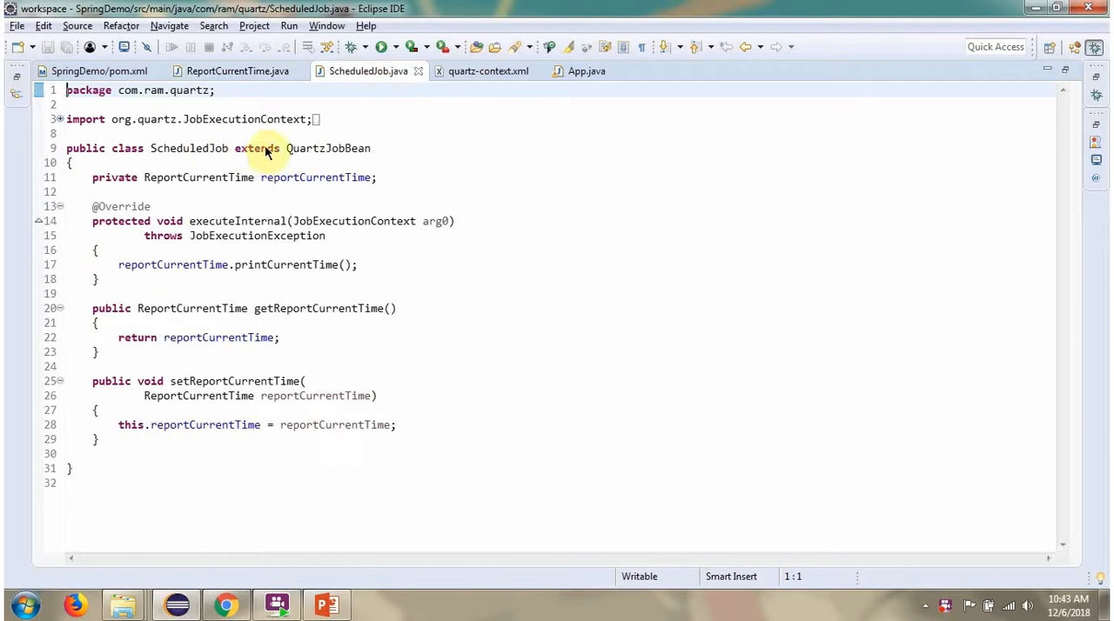
{"action": "mouse_move", "coordinate": [310, 189]}
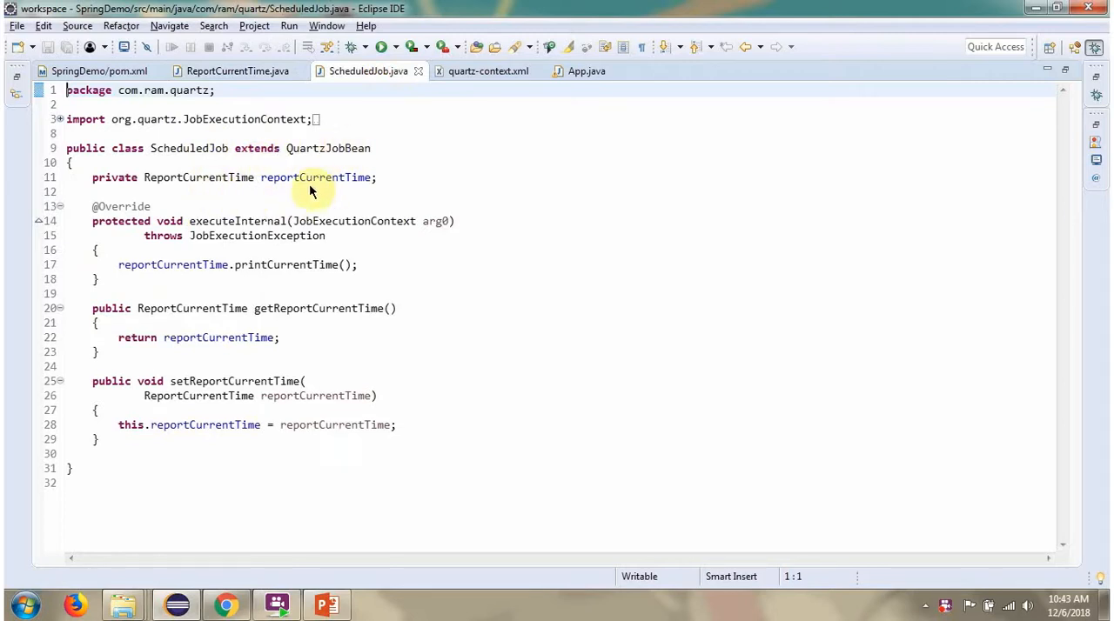
{"action": "mouse_move", "coordinate": [219, 275]}
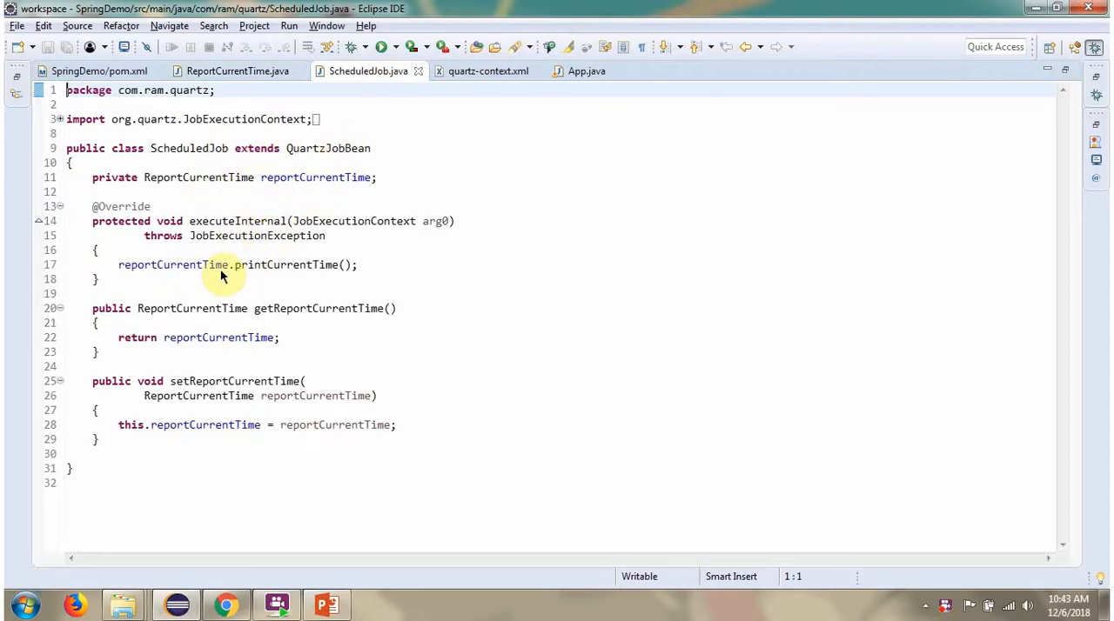
{"action": "mouse_move", "coordinate": [357, 343]}
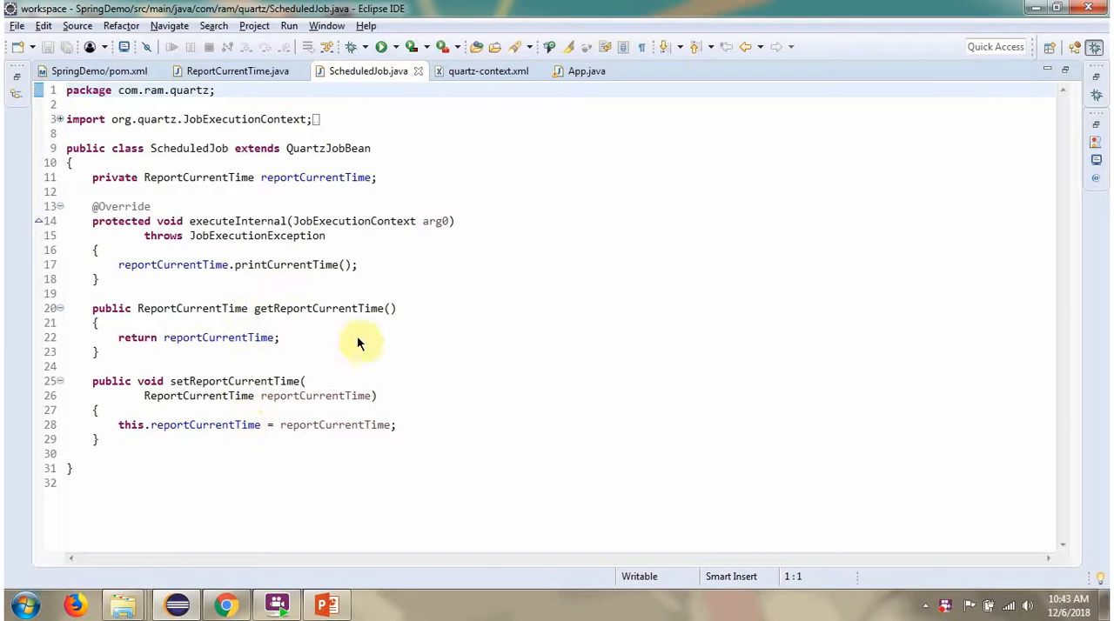
- View quartz-context.xml's jobDetail bean, 5-second cron trigger and scheduler factory bean
{"action": "left_click", "coordinate": [488, 70]}
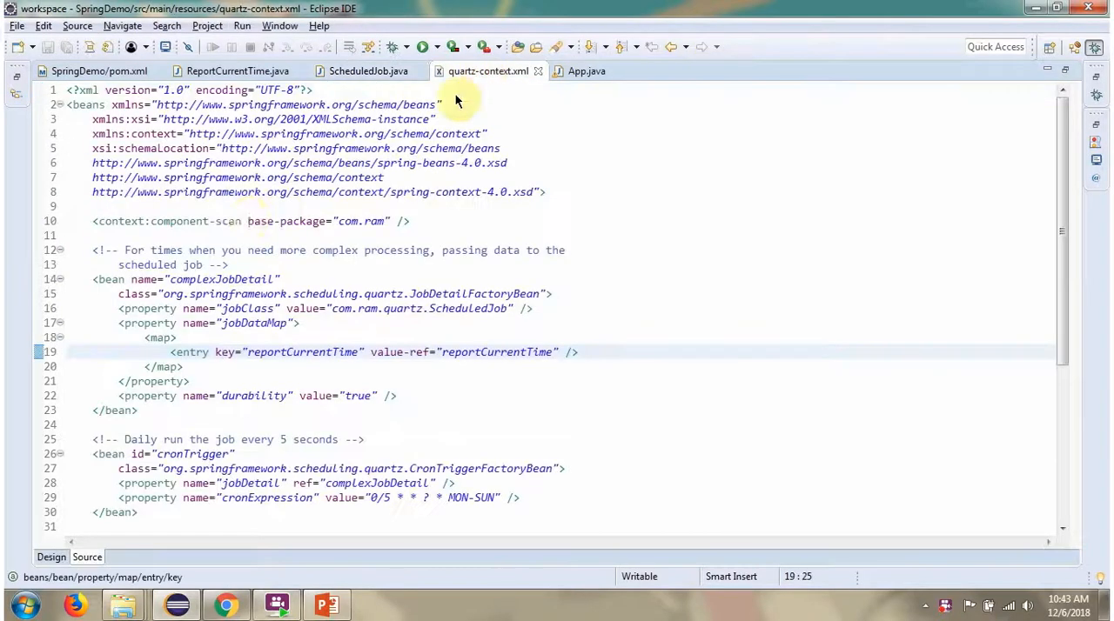
{"action": "mouse_move", "coordinate": [460, 299]}
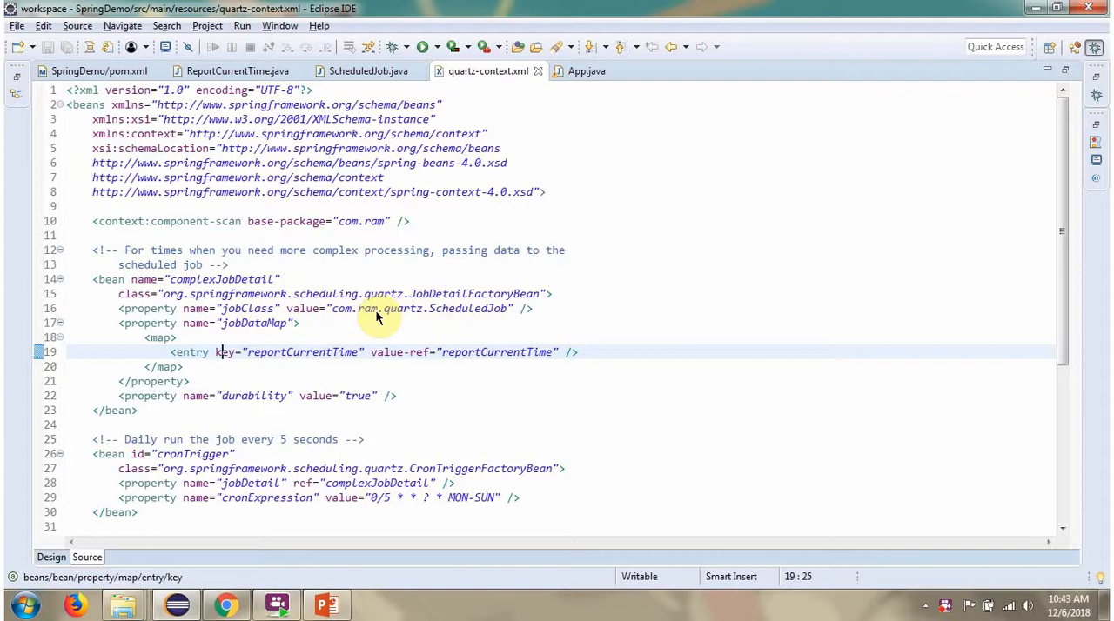
{"action": "mouse_move", "coordinate": [466, 352]}
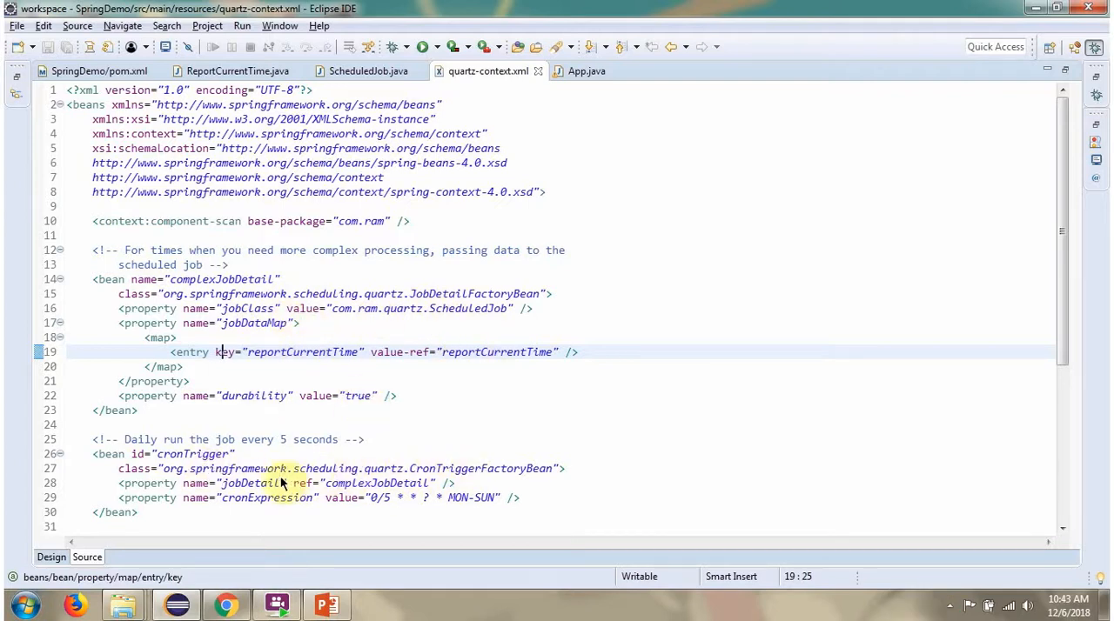
{"action": "mouse_move", "coordinate": [382, 503]}
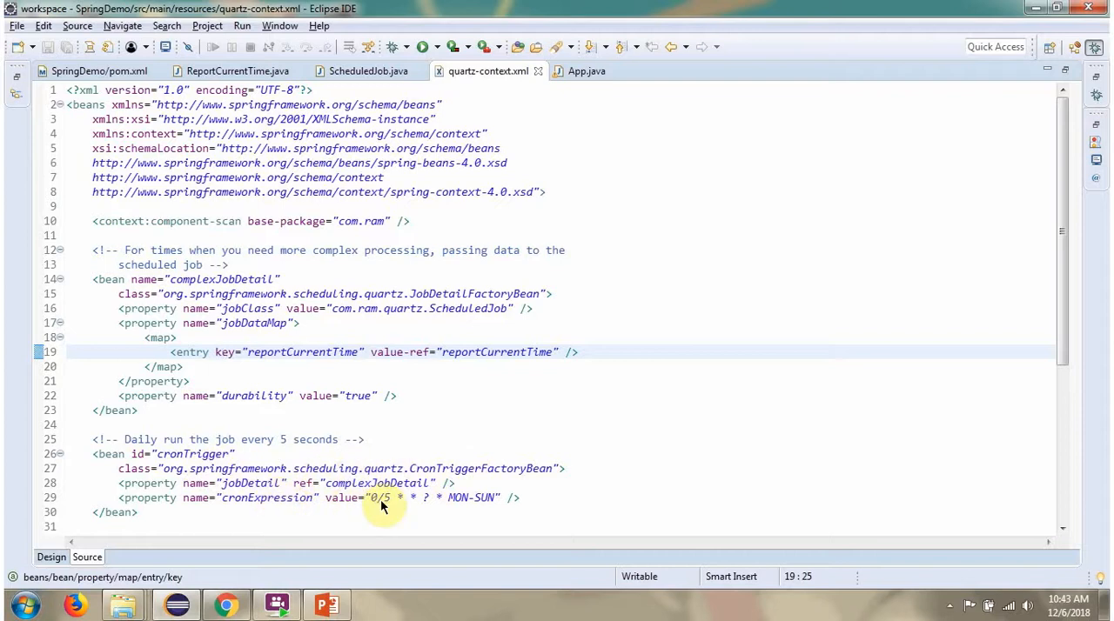
{"action": "scroll", "scroll_direction": "down", "scroll_amount": 3}
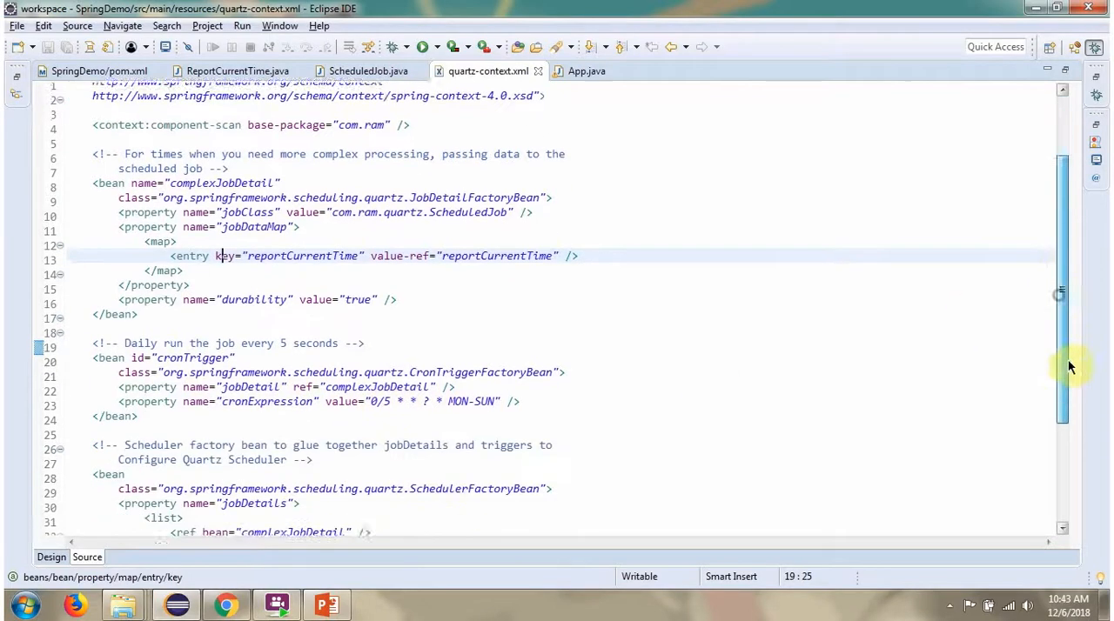
{"action": "scroll", "scroll_direction": "down", "scroll_amount": 3}
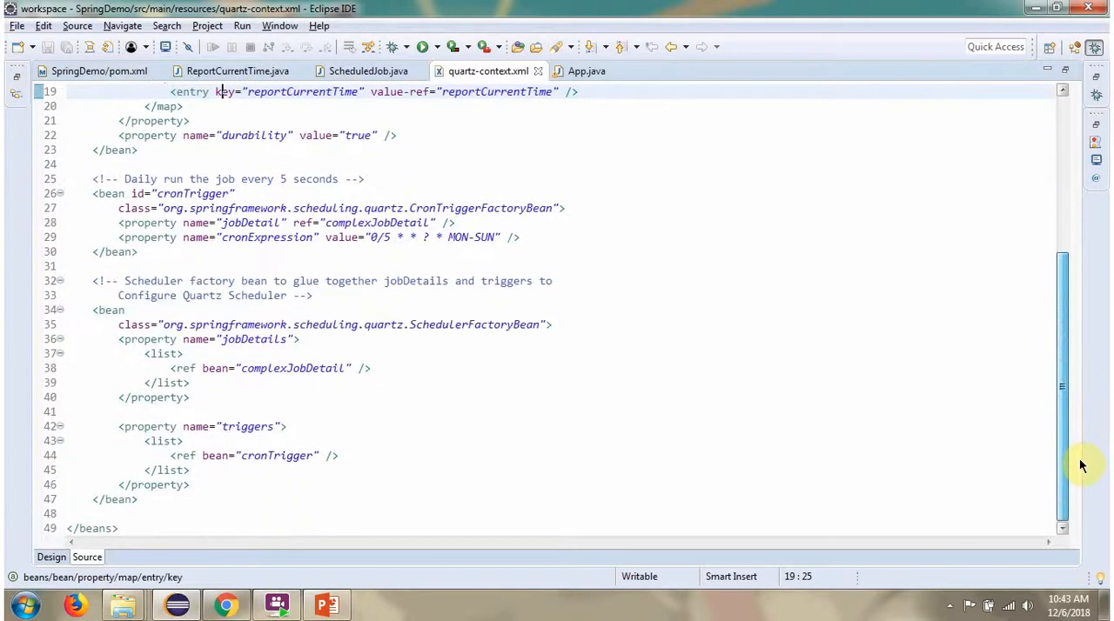
{"action": "mouse_move", "coordinate": [501, 349]}
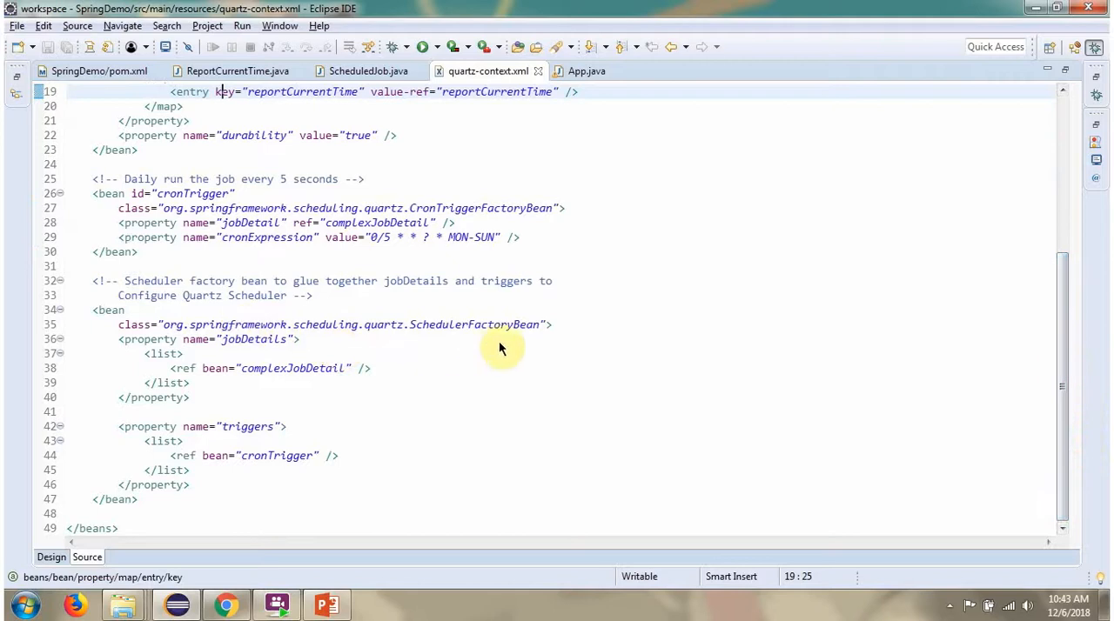
{"action": "mouse_move", "coordinate": [247, 426]}
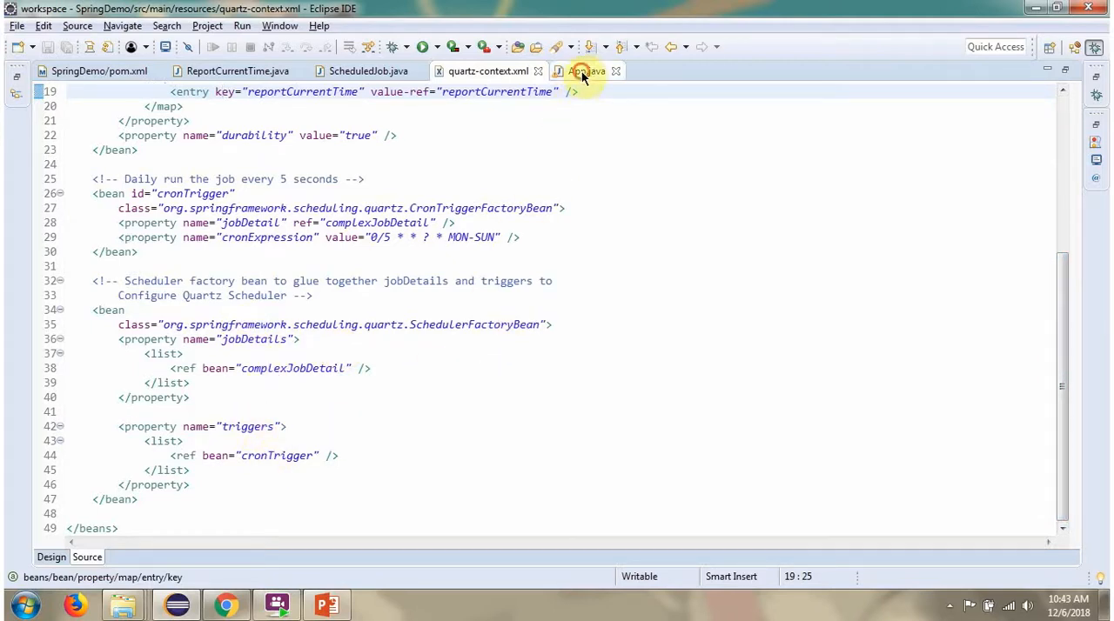
- Run App's main method and maximize the Console showing the printed current time
{"action": "left_click", "coordinate": [585, 70]}
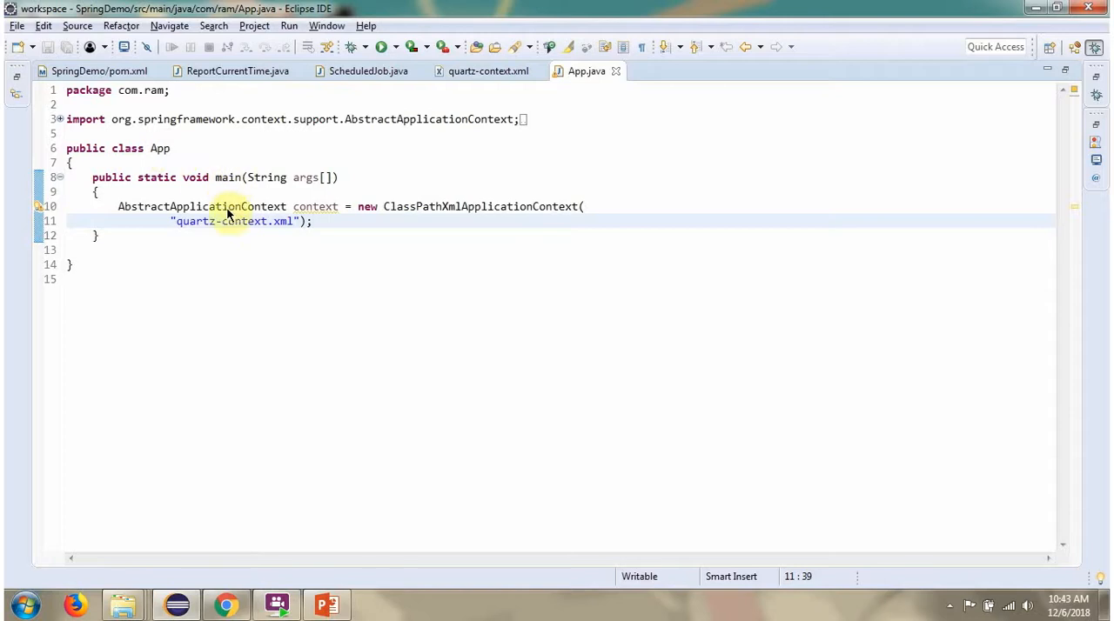
{"action": "mouse_move", "coordinate": [586, 69]}
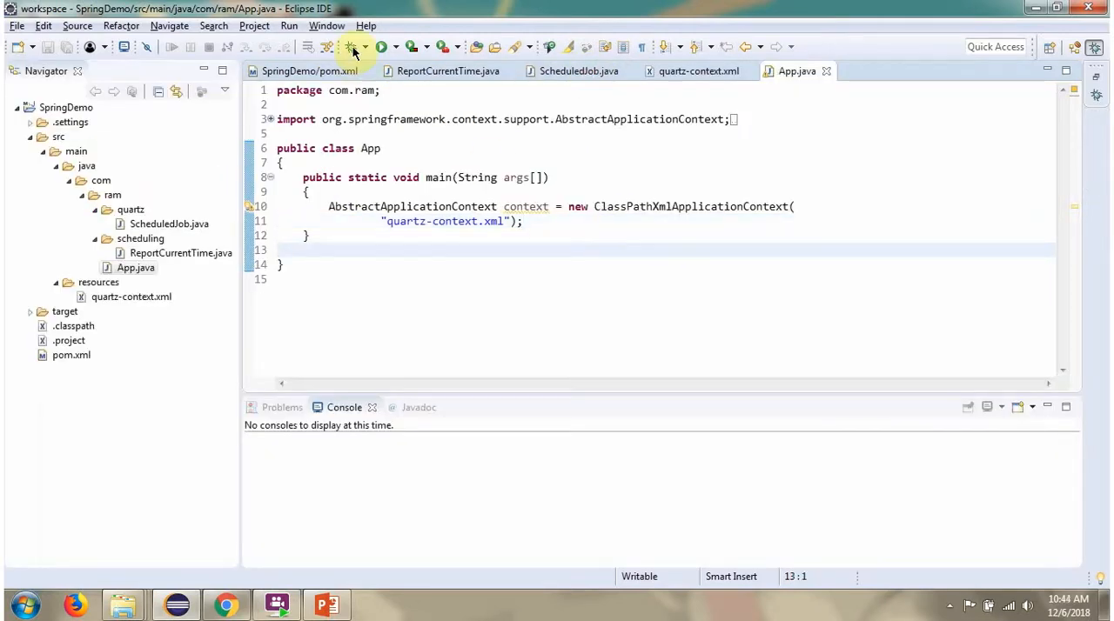
{"action": "left_click", "coordinate": [351, 47]}
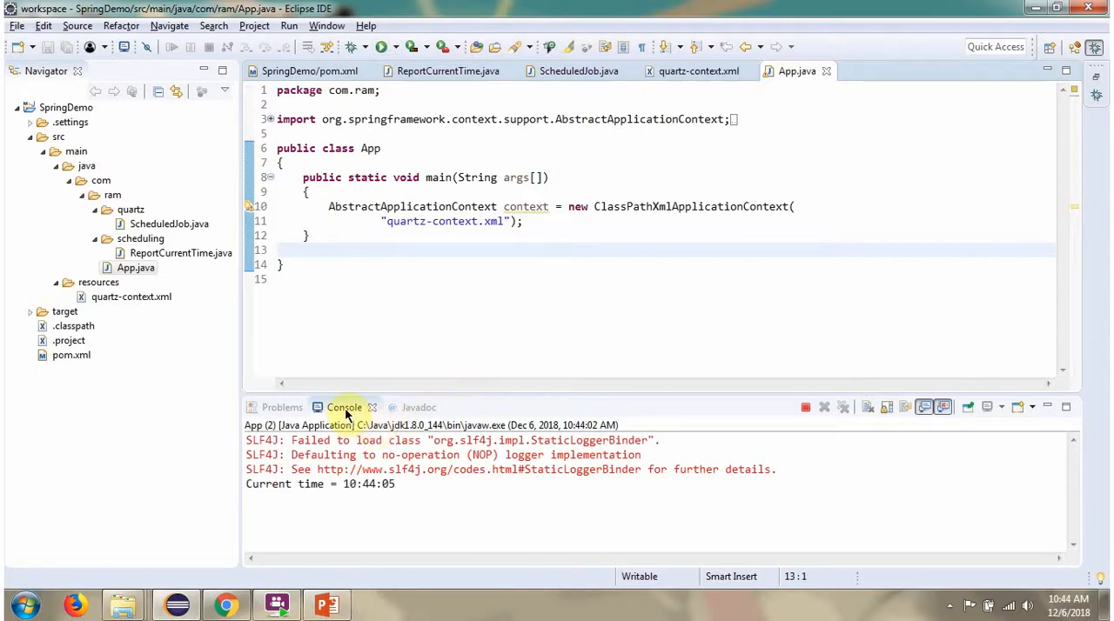
{"action": "double_click", "coordinate": [345, 407]}
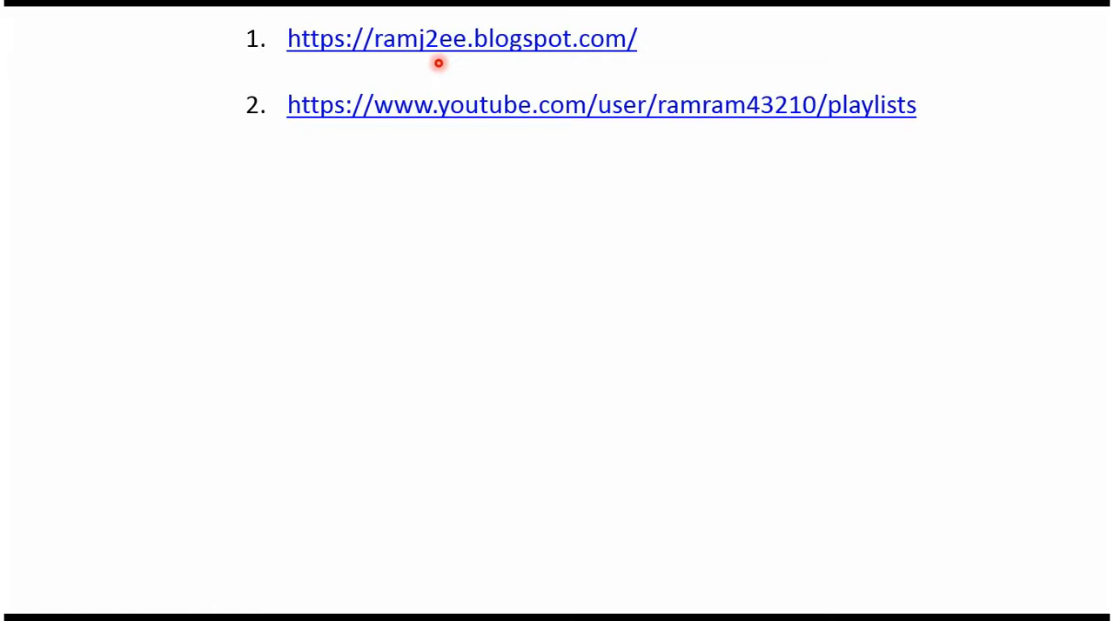
{"action": "mouse_move", "coordinate": [519, 127]}
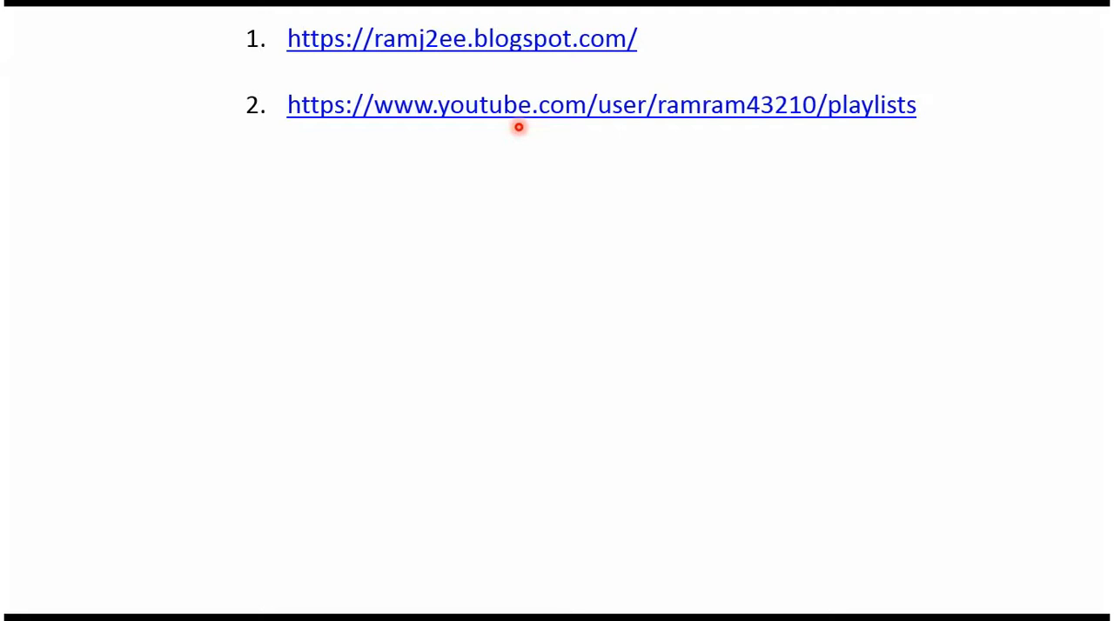
{"action": "mouse_move", "coordinate": [630, 126]}
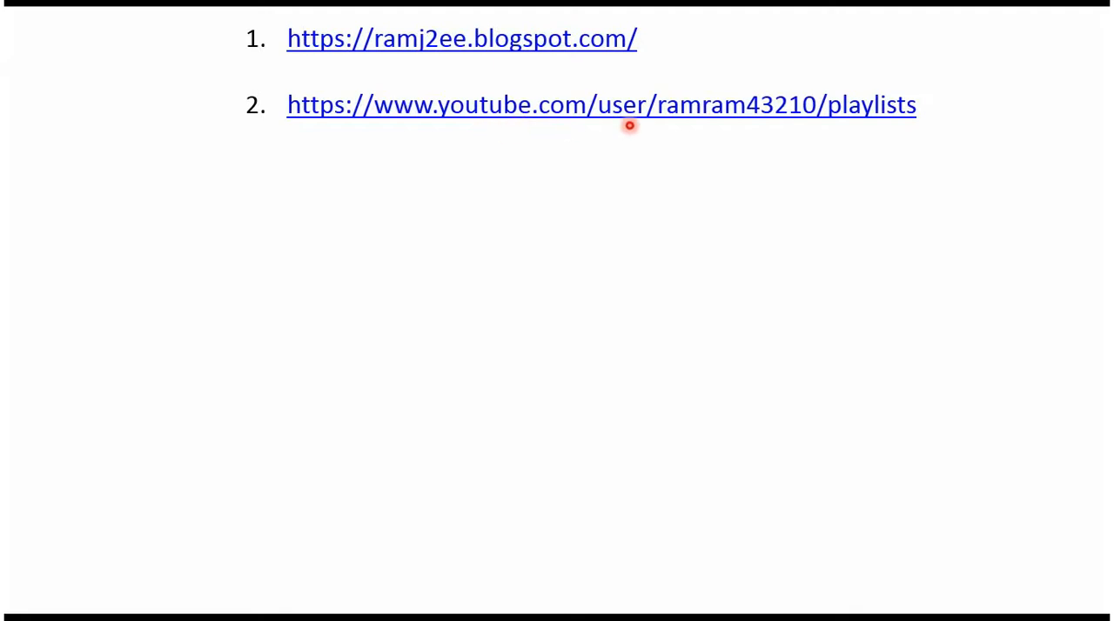